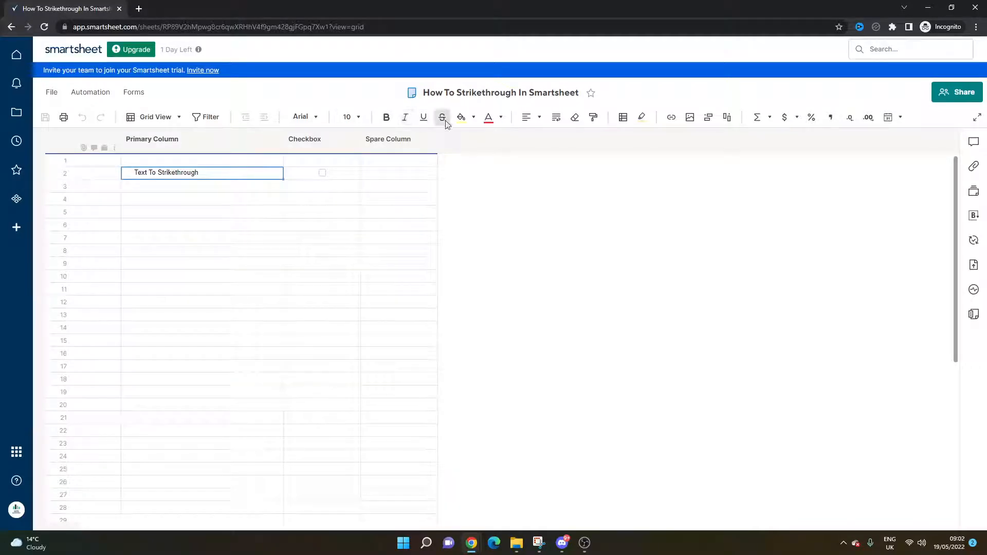
pyautogui.moveTo(442, 118)
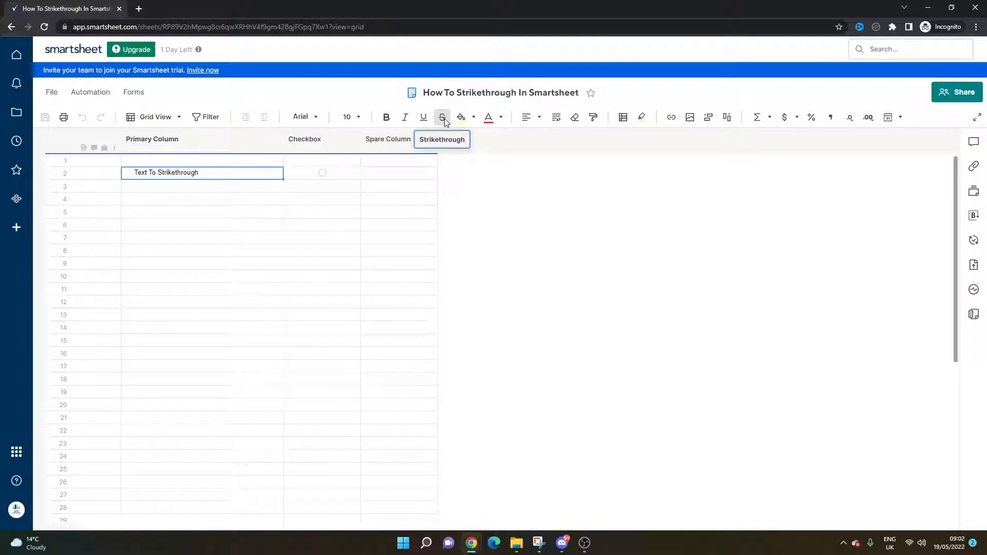
# Strike through row 2's task, enter 'Text' in its Spare Column, then strike through the row.
pyautogui.click(443, 117)
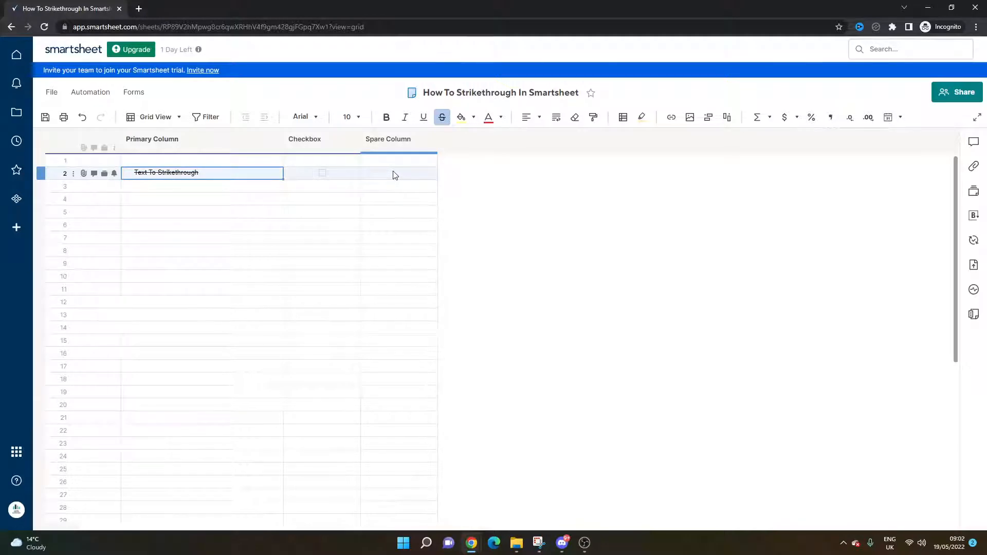
pyautogui.click(398, 172)
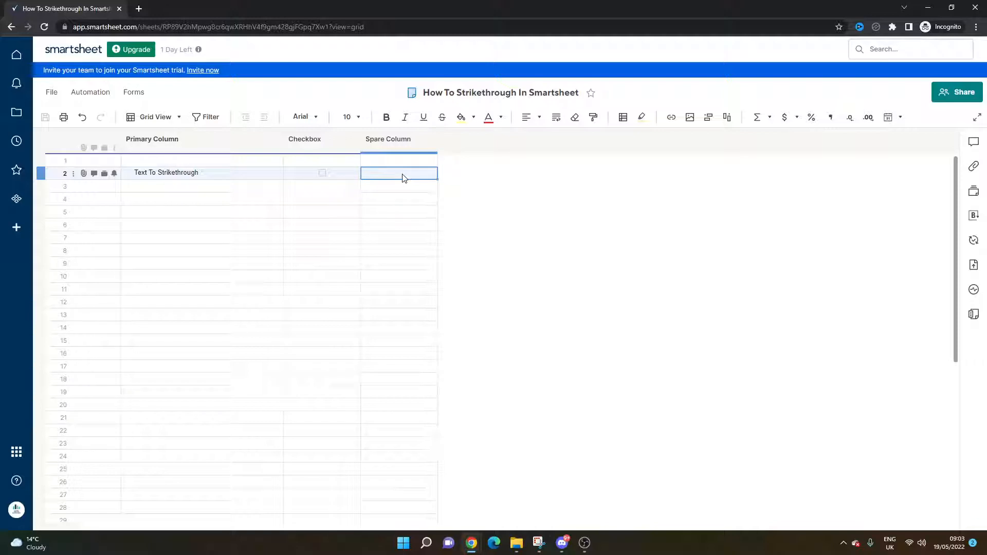
pyautogui.write('Text')
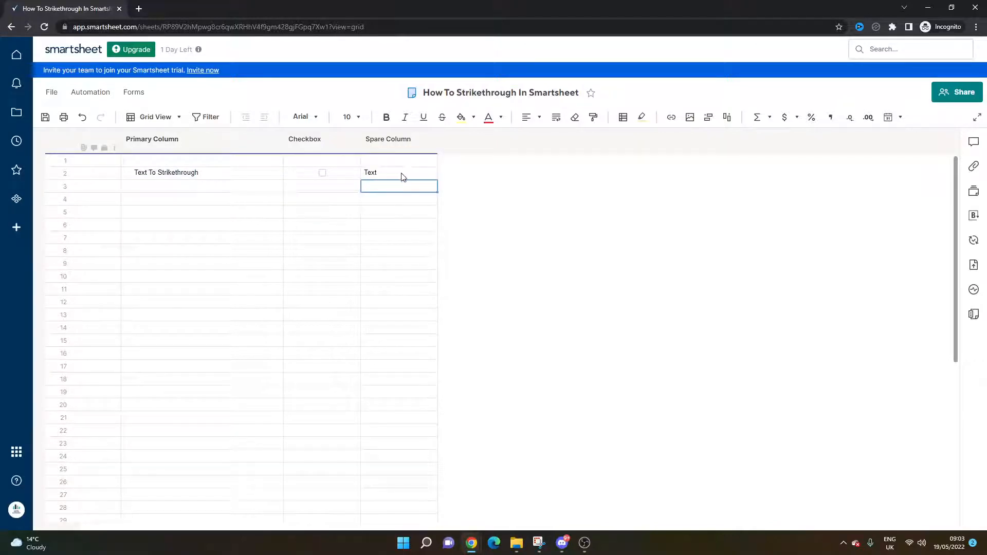
pyautogui.click(62, 173)
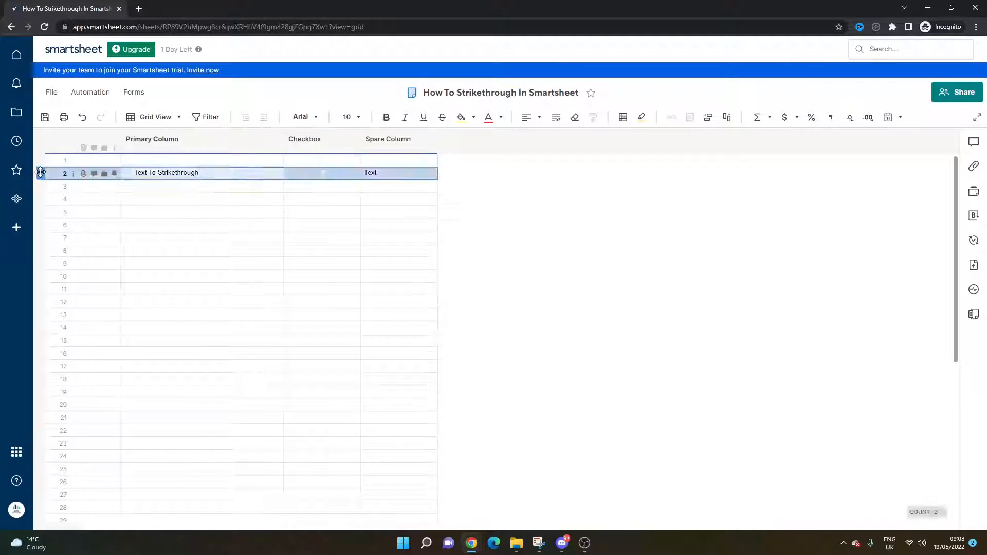
pyautogui.click(441, 118)
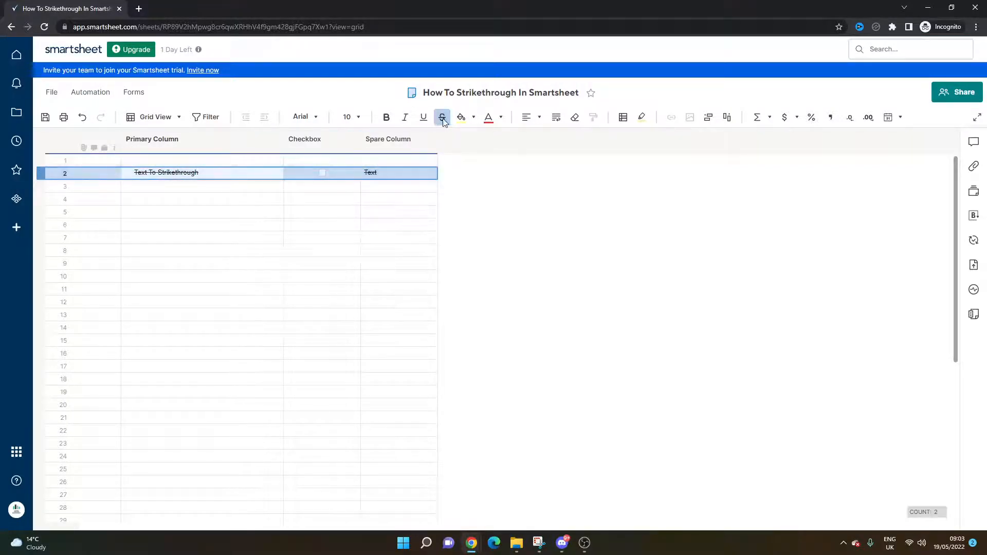
pyautogui.moveTo(442, 117)
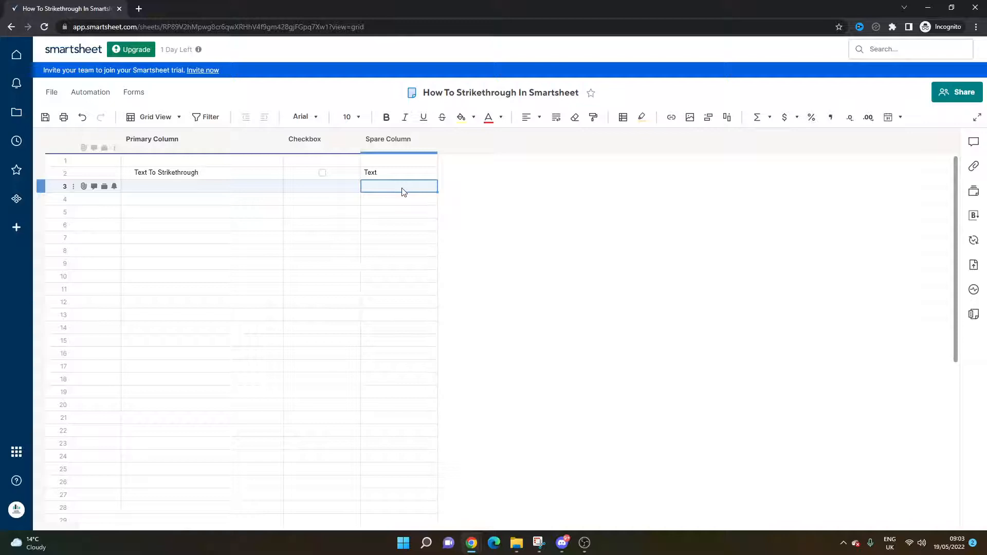
# Name the Checkbox column 'Complete', then reselect row 2's Spare Column cell.
pyautogui.click(305, 139)
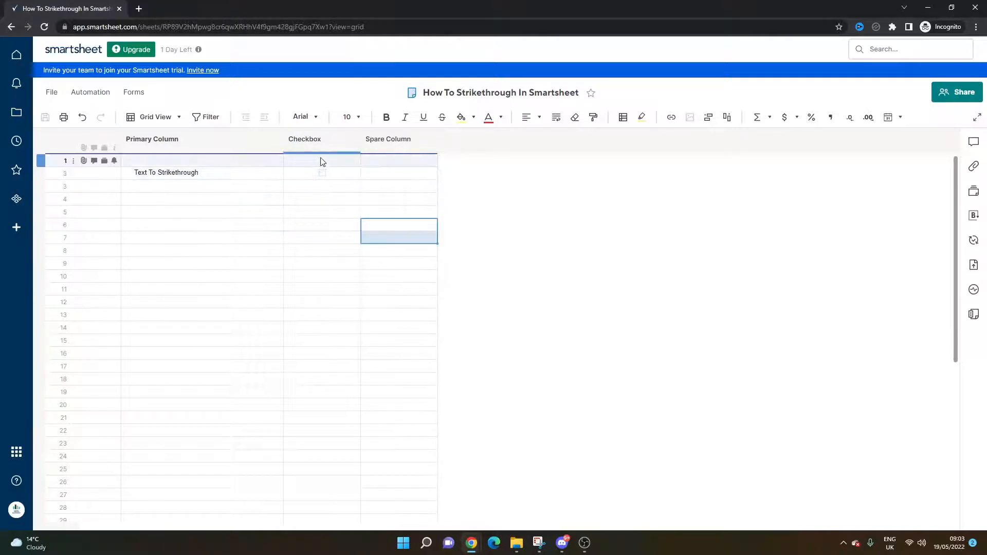
pyautogui.moveTo(305, 139)
pyautogui.write('Complete')
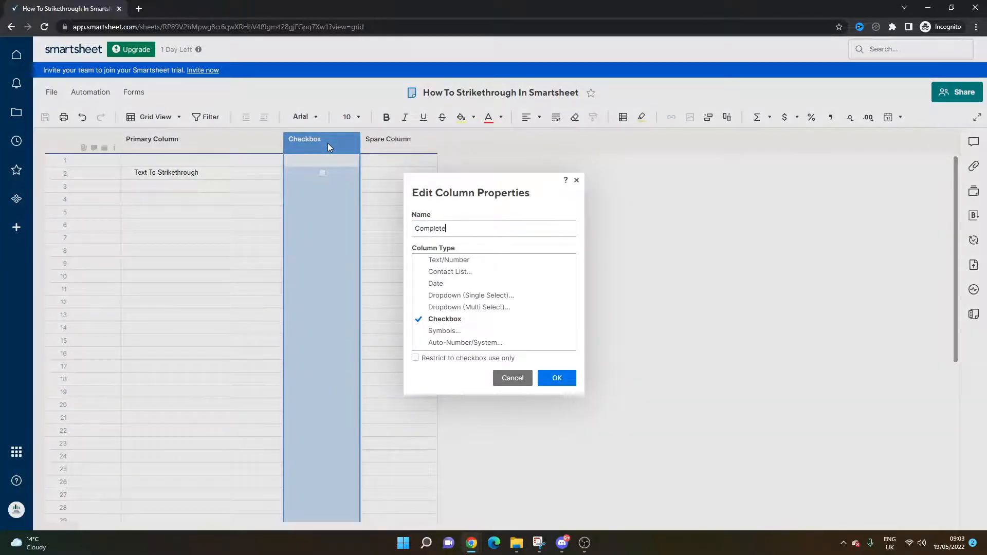
pyautogui.click(555, 378)
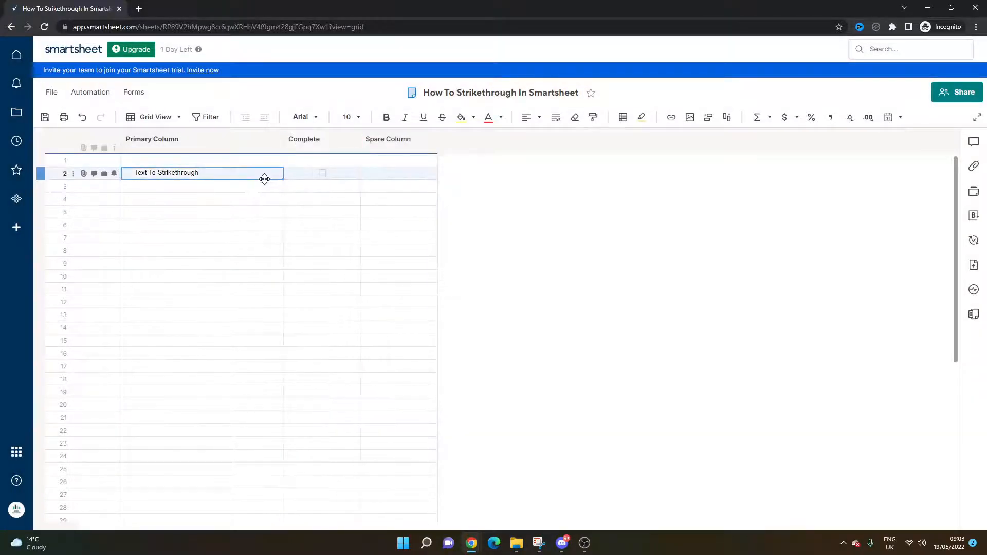
pyautogui.click(399, 172)
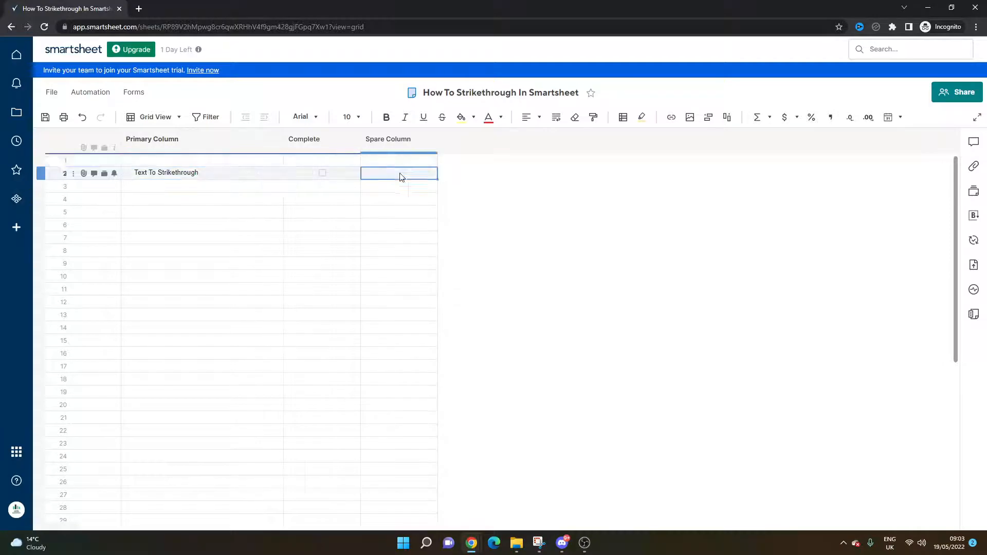
pyautogui.click(151, 139)
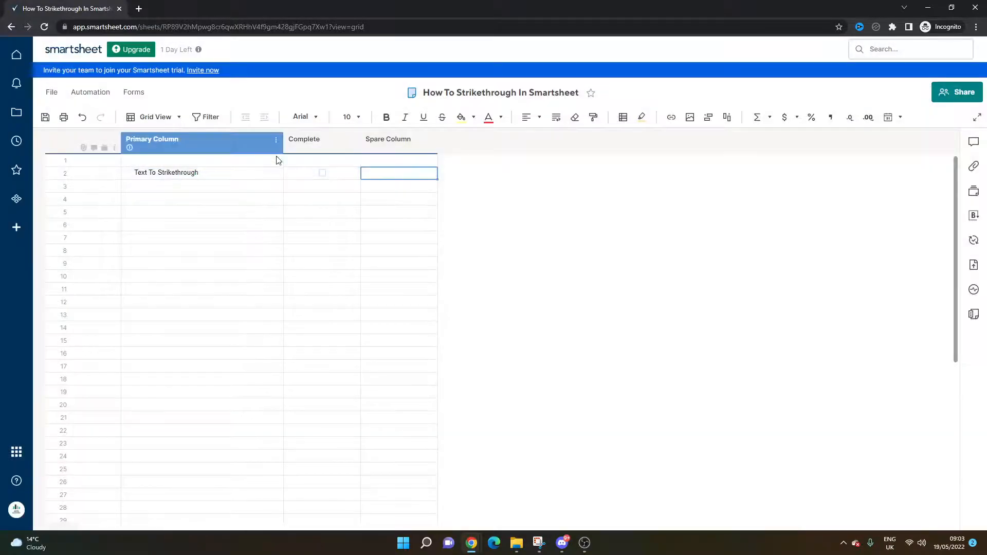
pyautogui.click(398, 173)
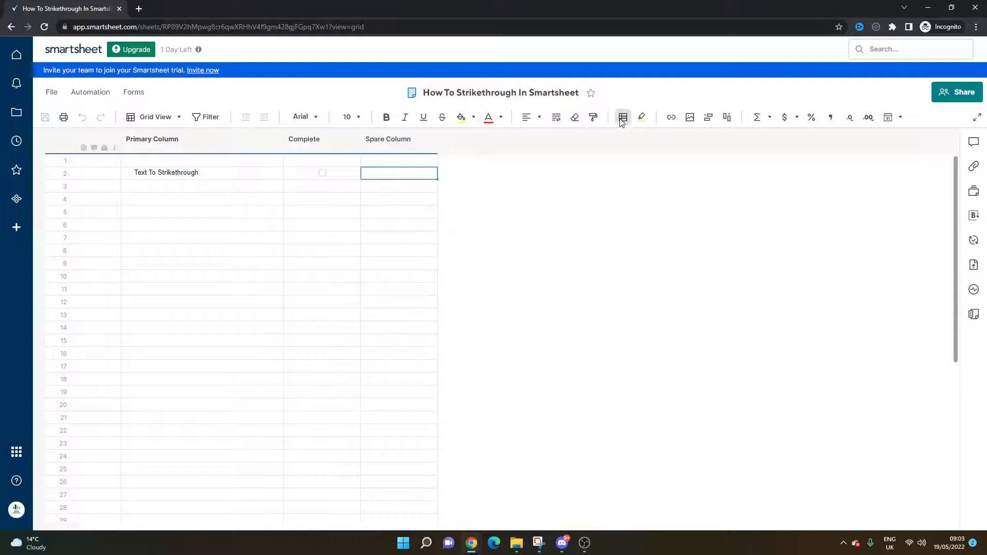
pyautogui.moveTo(622, 118)
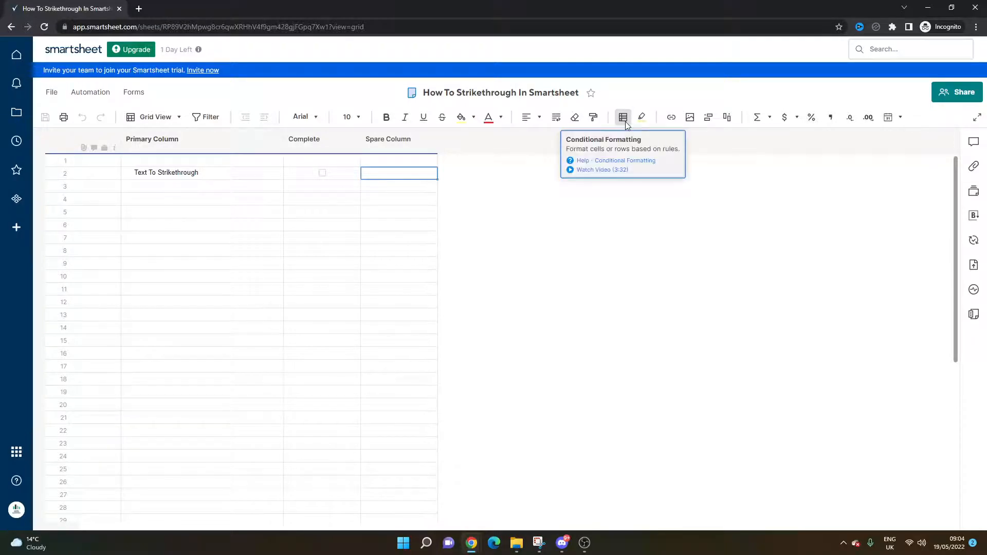
# Add a conditional formatting rule with the condition 'Complete is Checked'.
pyautogui.click(622, 118)
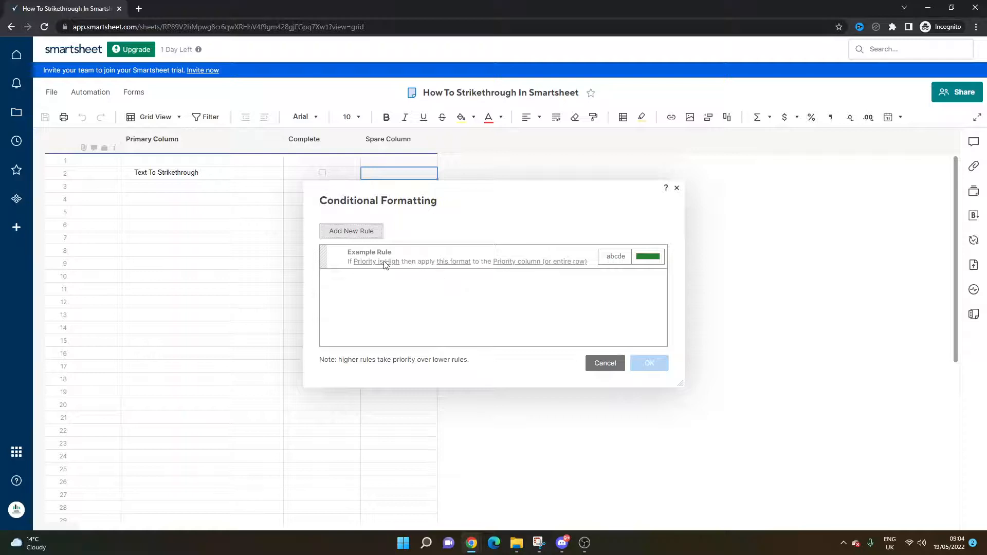
pyautogui.moveTo(362, 228)
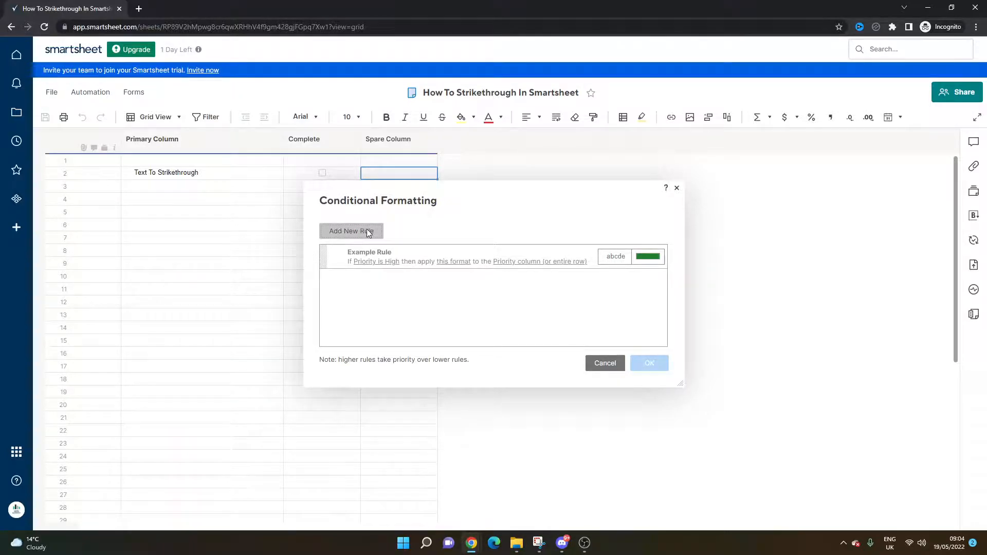
pyautogui.click(350, 230)
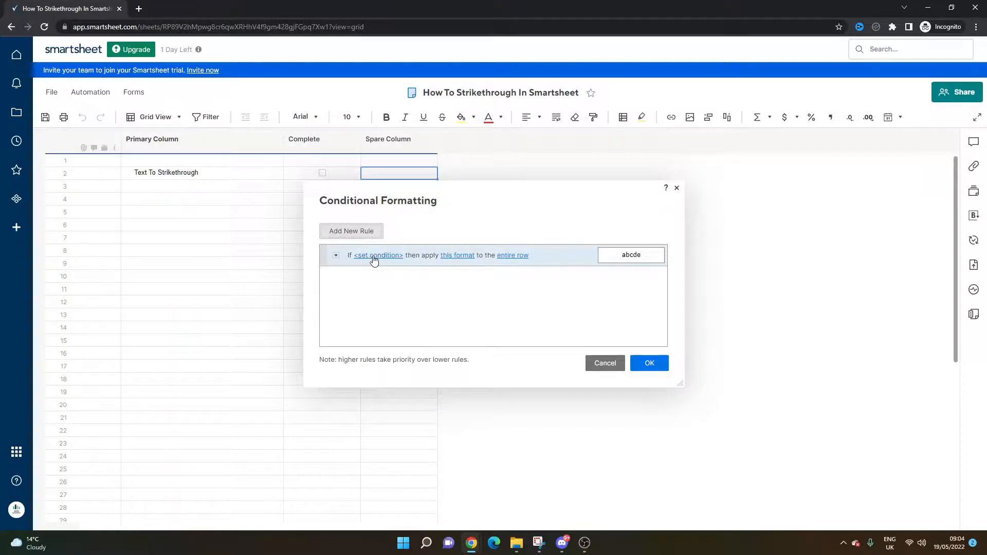
pyautogui.click(377, 255)
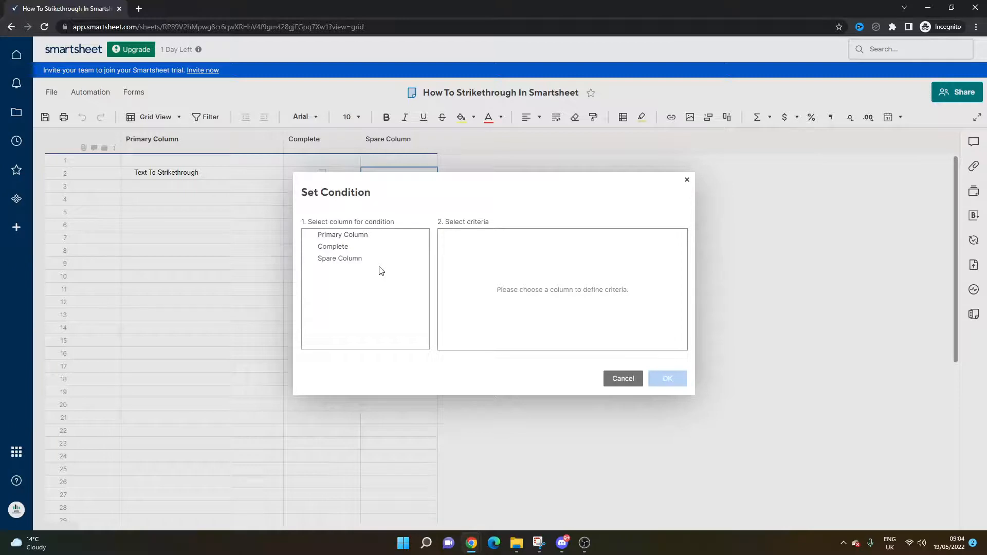
pyautogui.click(333, 247)
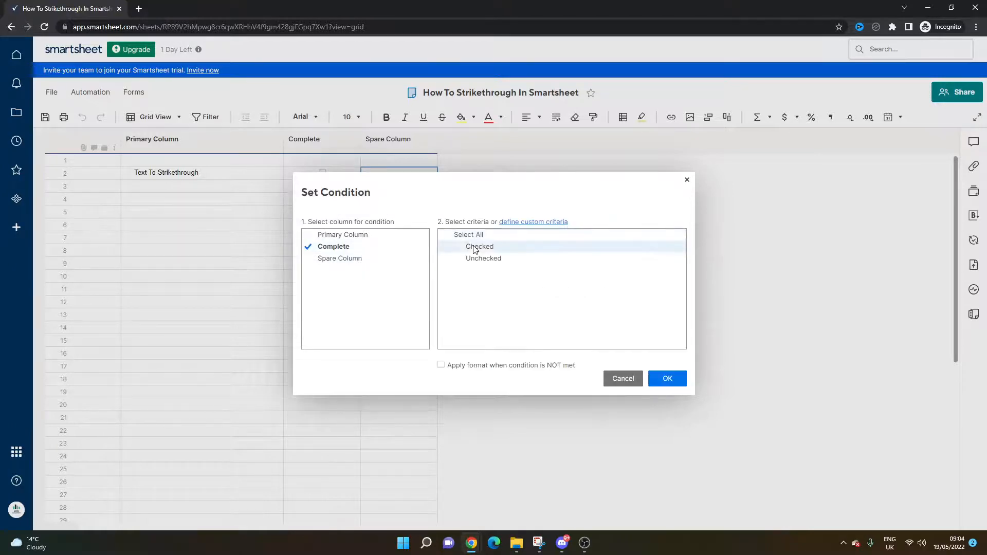
pyautogui.click(479, 246)
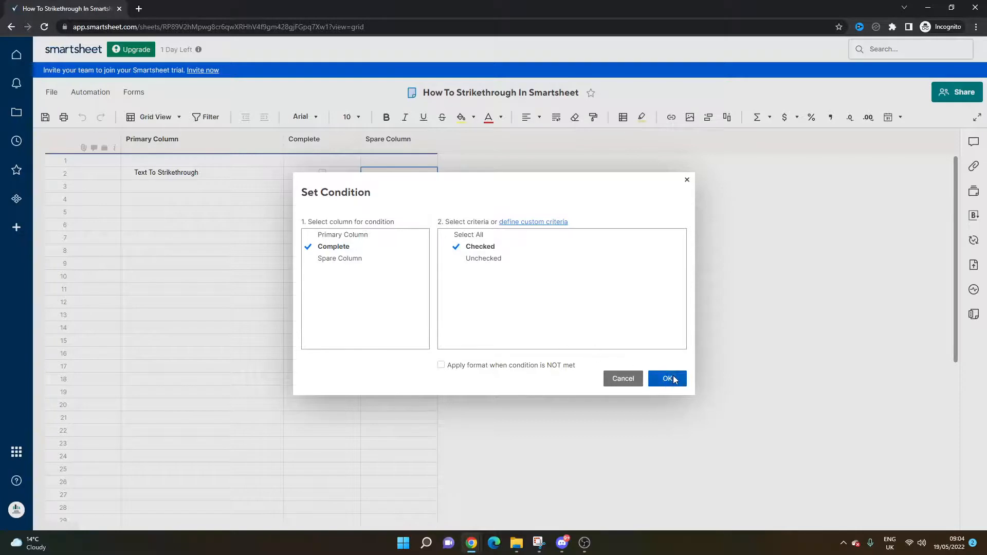
pyautogui.click(667, 378)
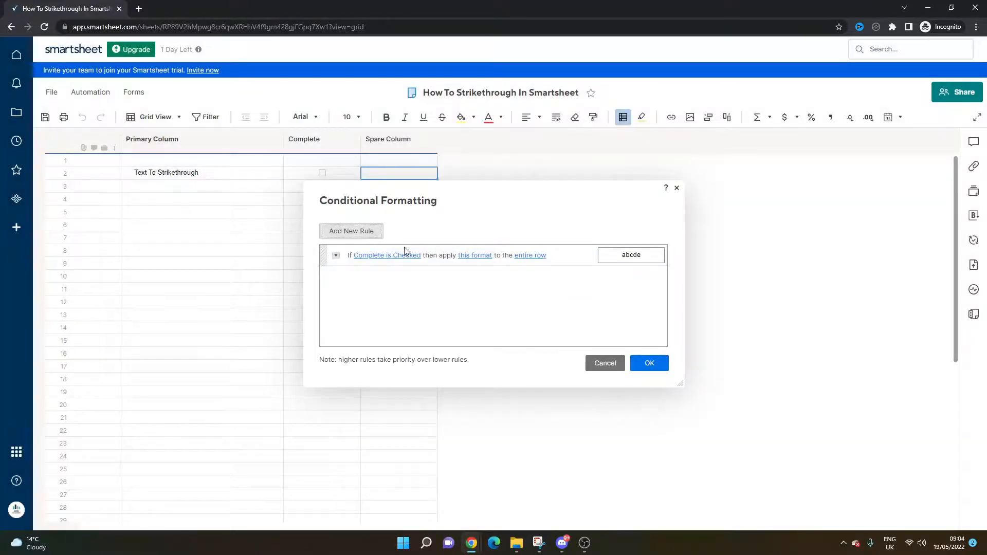
# Set the rule's format to strikethrough, applied only to the Primary Column.
pyautogui.click(475, 255)
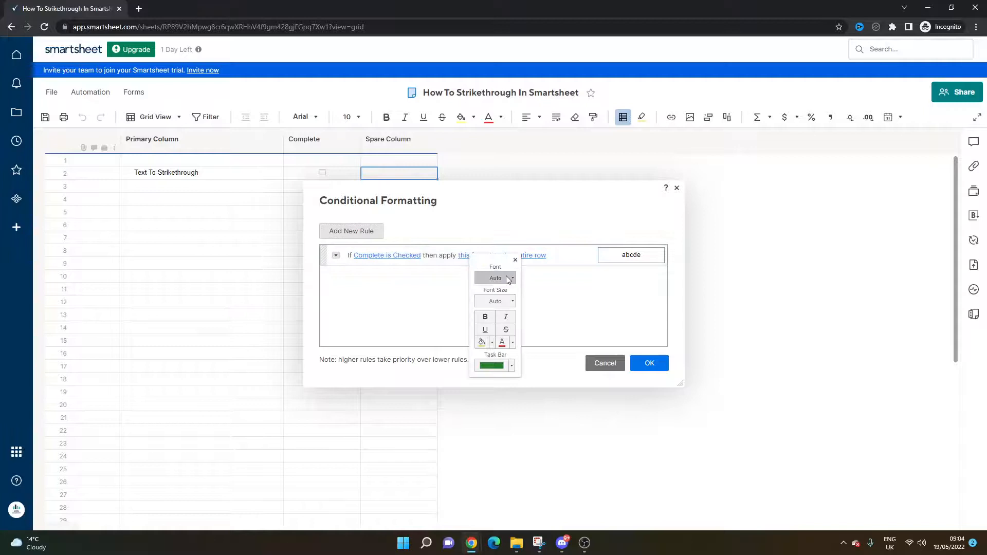
pyautogui.moveTo(506, 330)
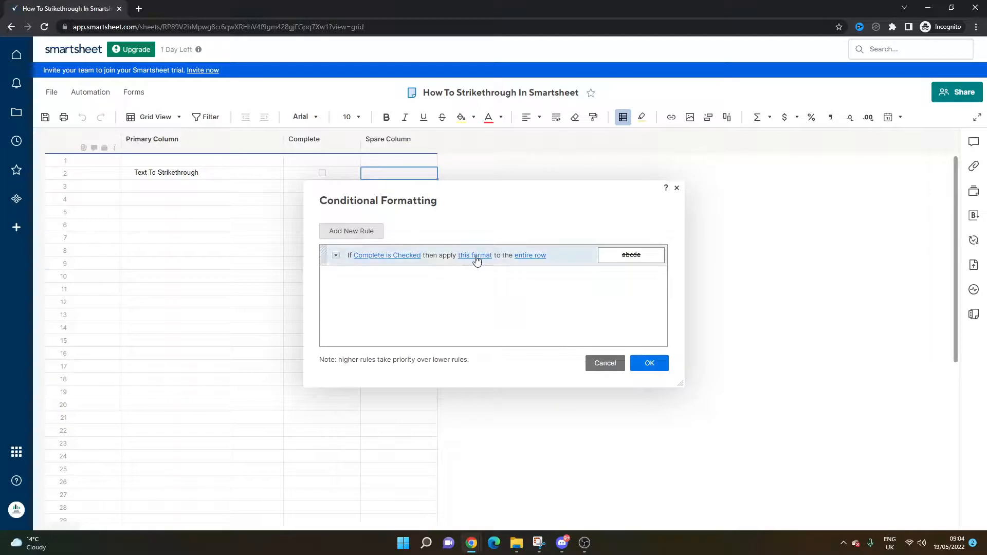
pyautogui.moveTo(530, 255)
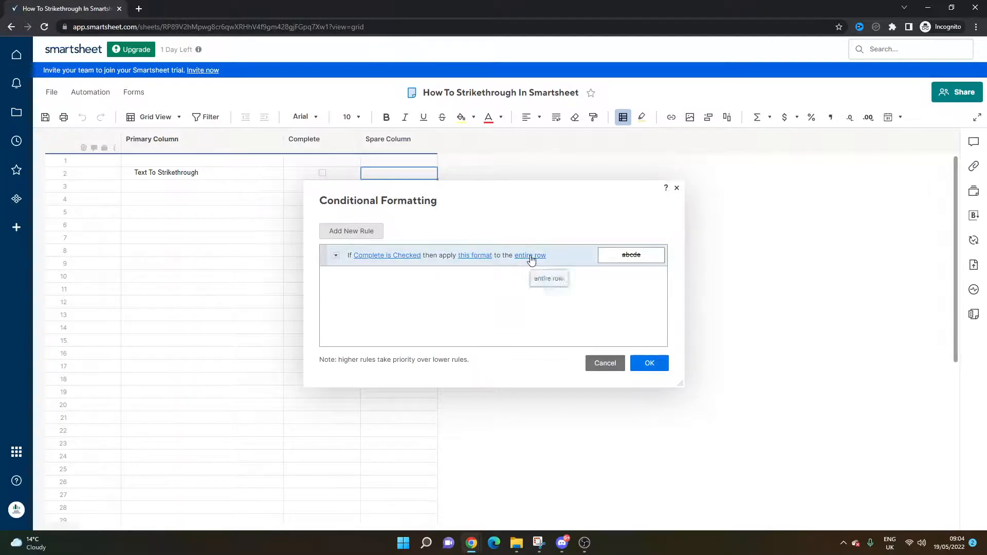
pyautogui.click(530, 255)
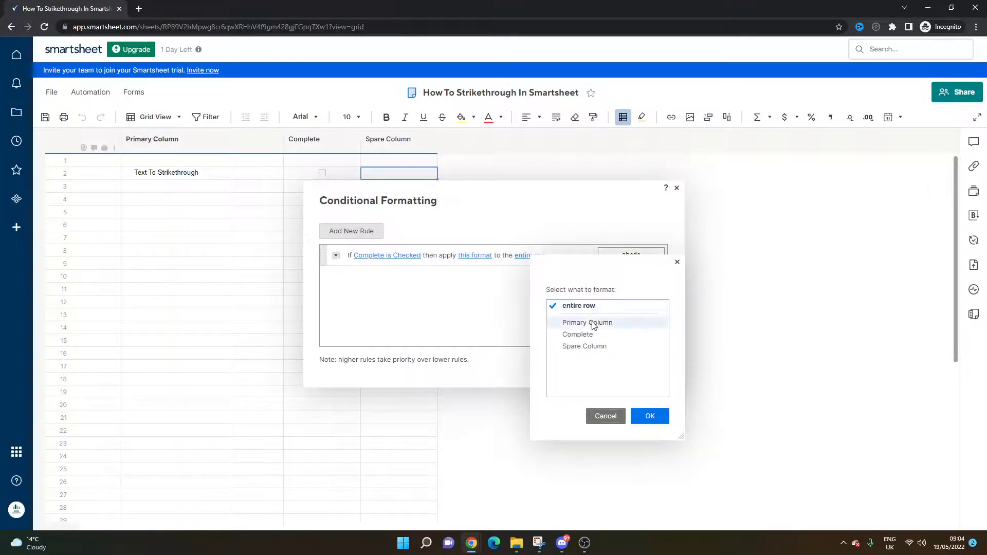
pyautogui.moveTo(614, 346)
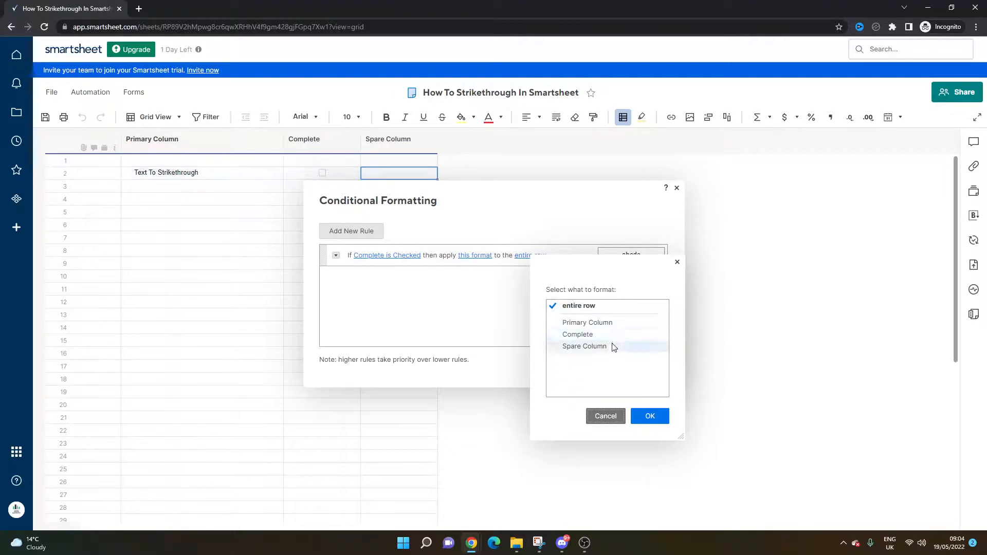
pyautogui.moveTo(516, 300)
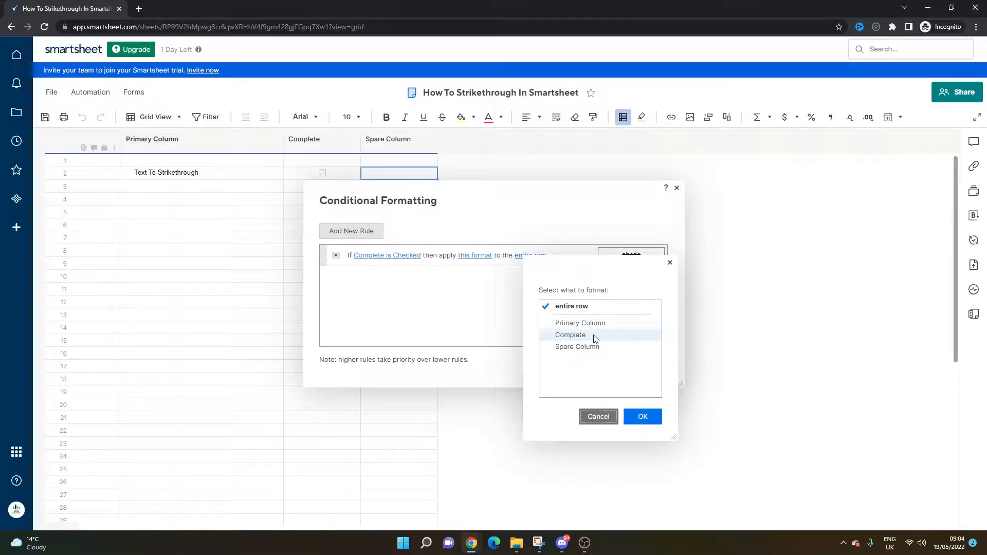
pyautogui.click(580, 323)
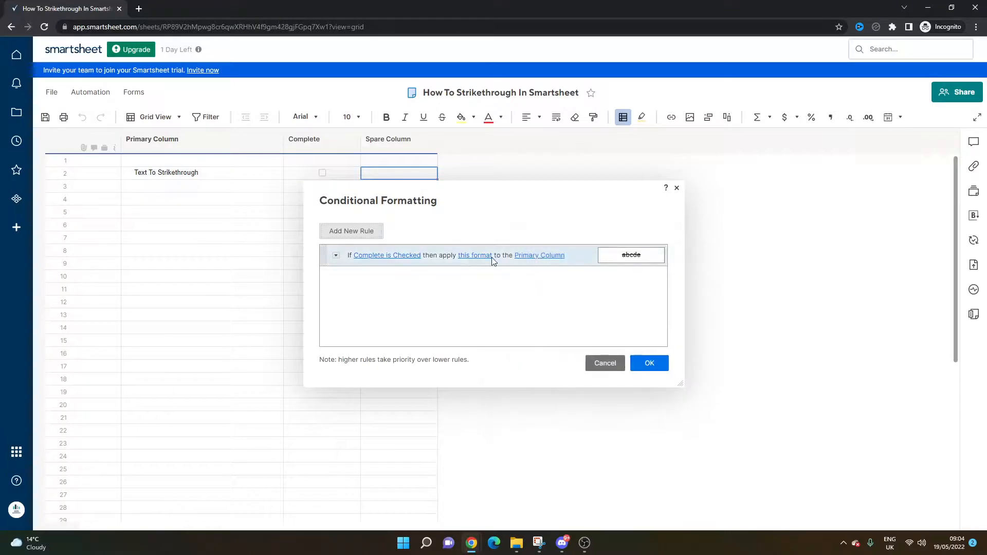
pyautogui.click(474, 255)
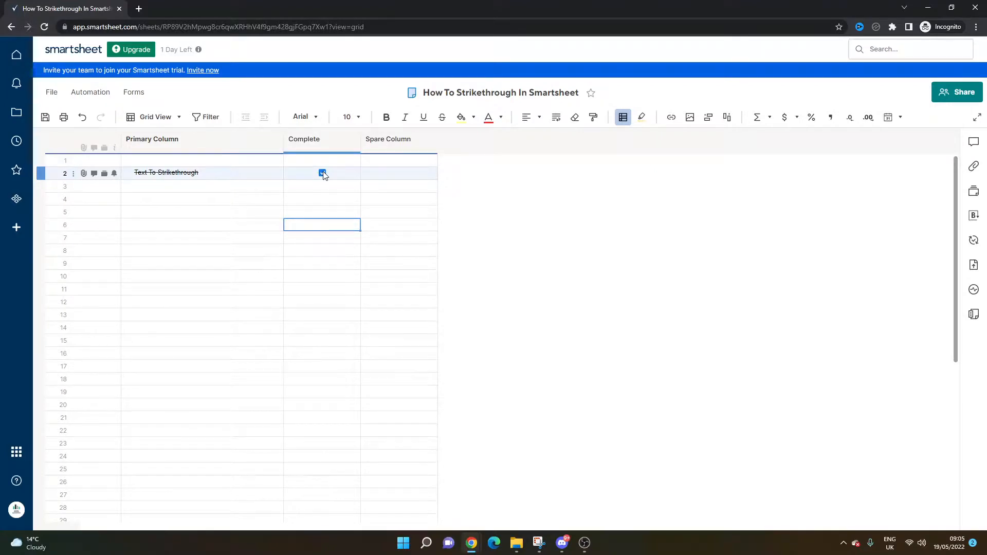
# Check row 2's Complete box and close the formatting rules without changes.
pyautogui.click(322, 173)
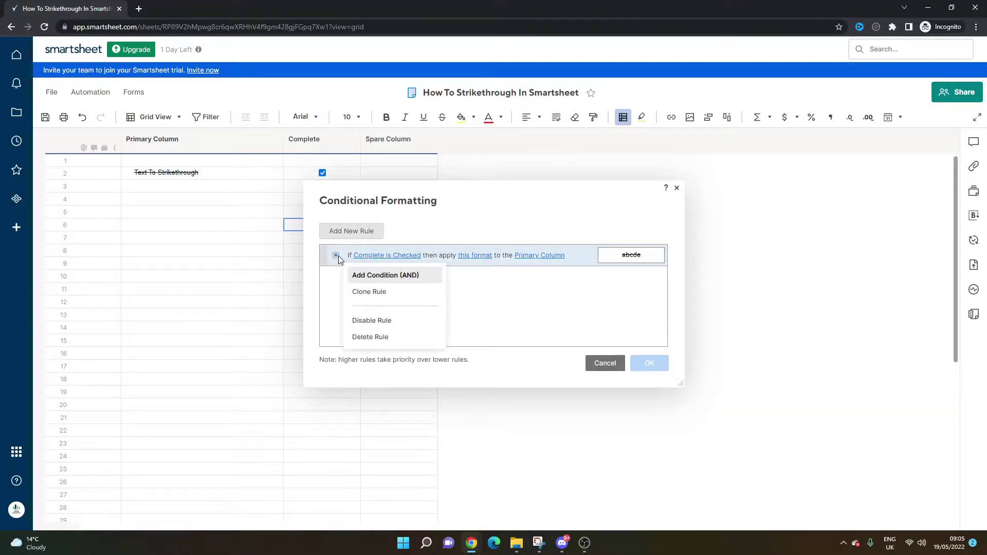
pyautogui.moveTo(371, 320)
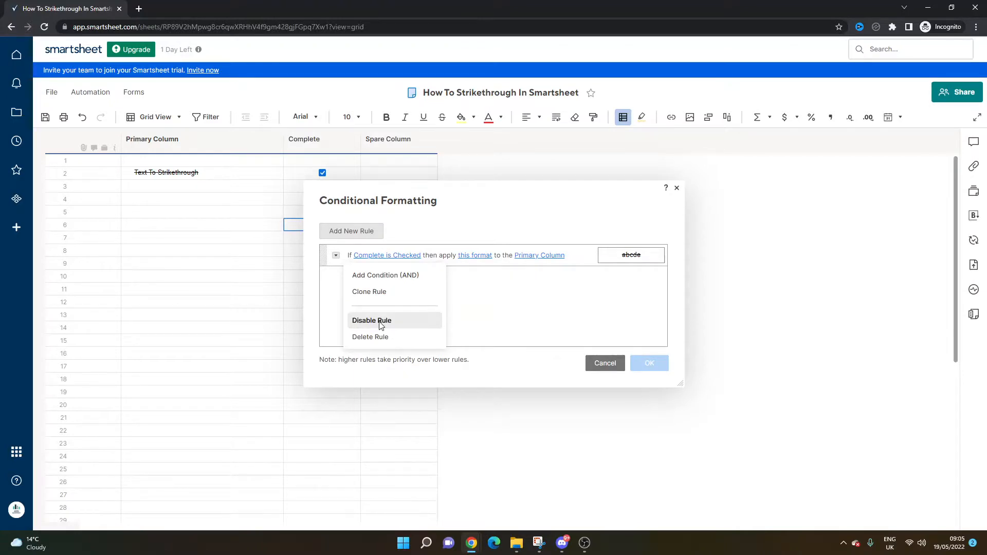
pyautogui.moveTo(386, 340)
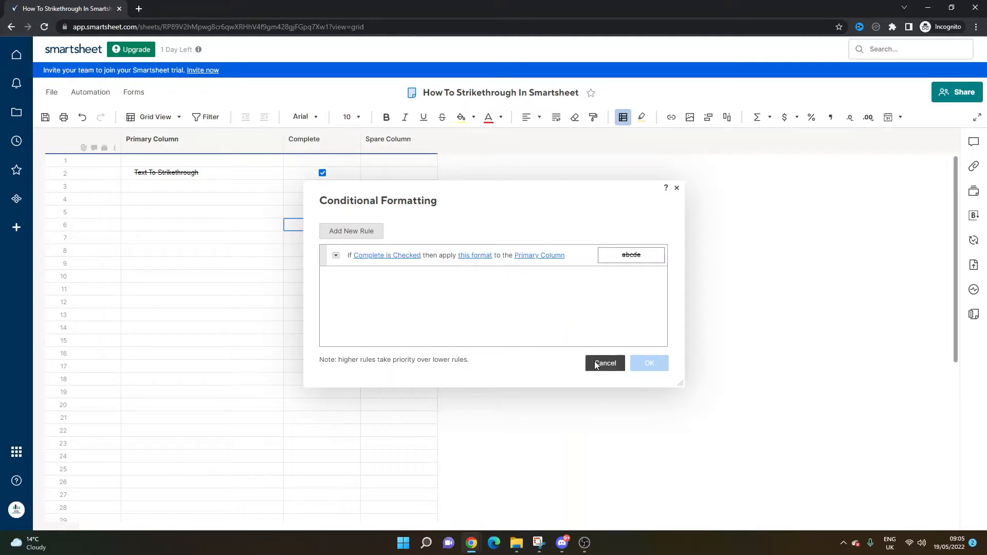
pyautogui.click(604, 364)
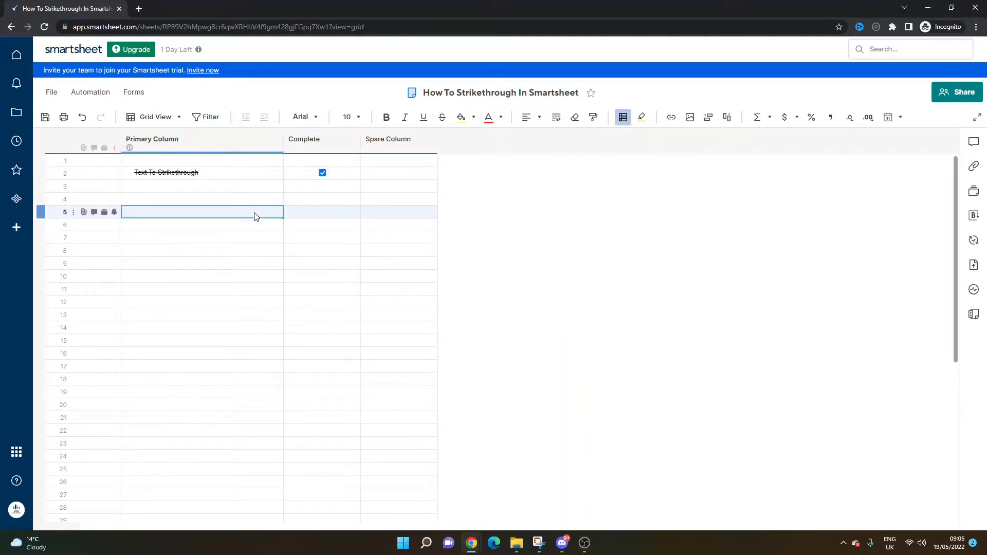